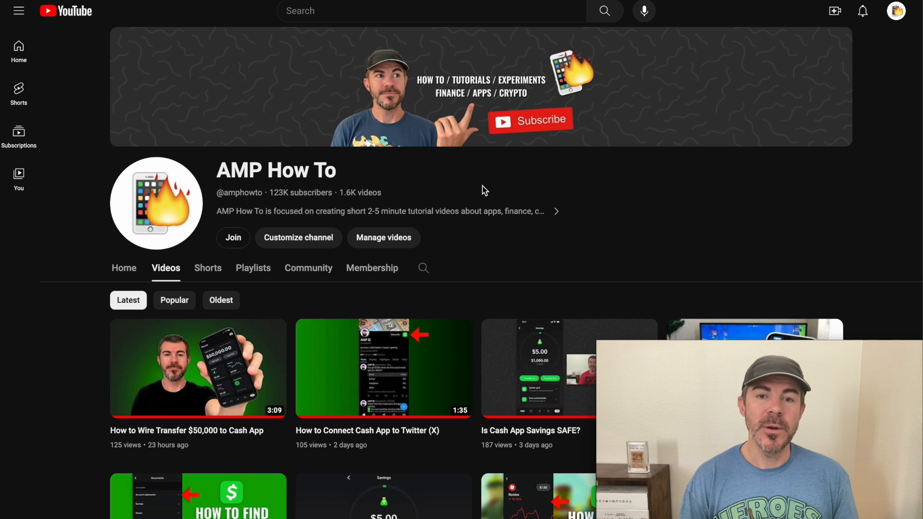
mouse_move(906, 20)
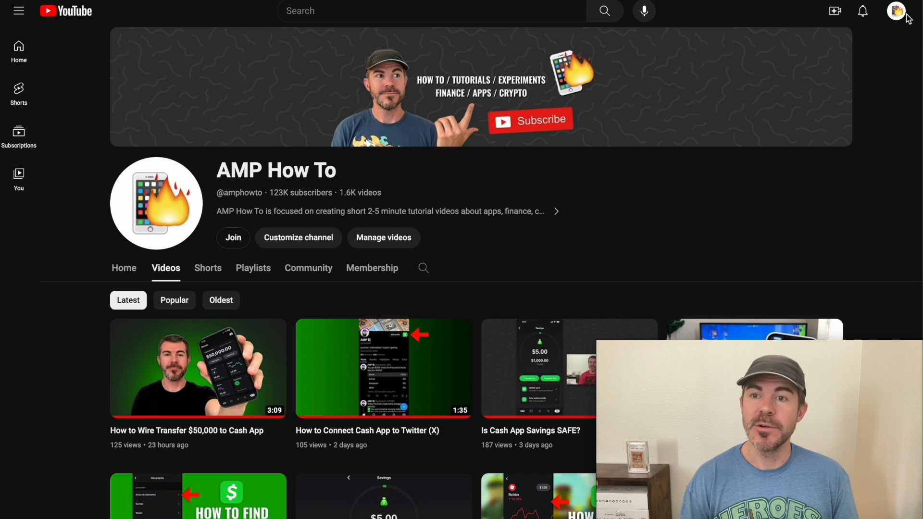
Step: Go to Customize channel, Basic info, and bring the Pronouns section into view
click(898, 10)
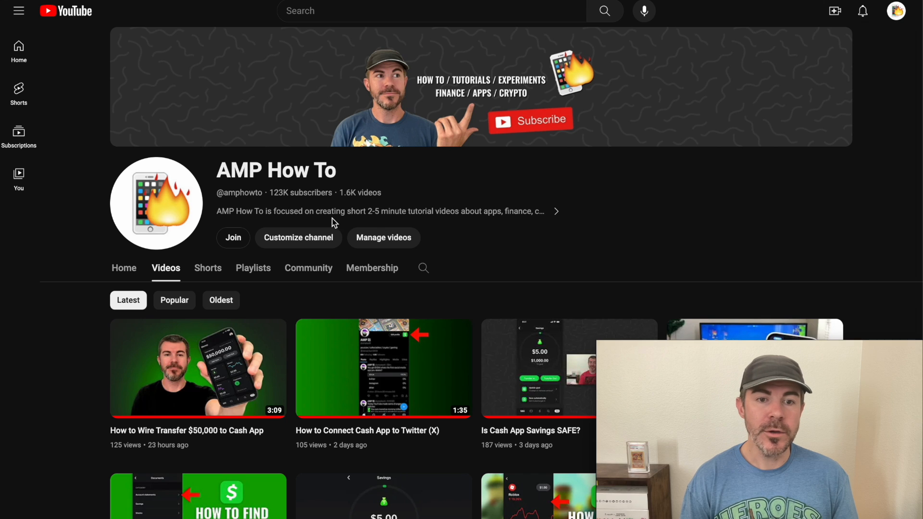
mouse_move(296, 243)
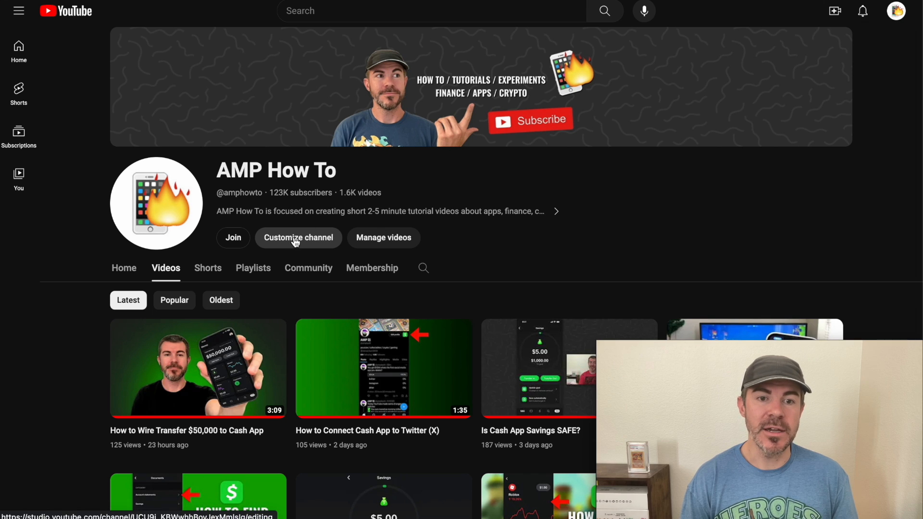
click(298, 238)
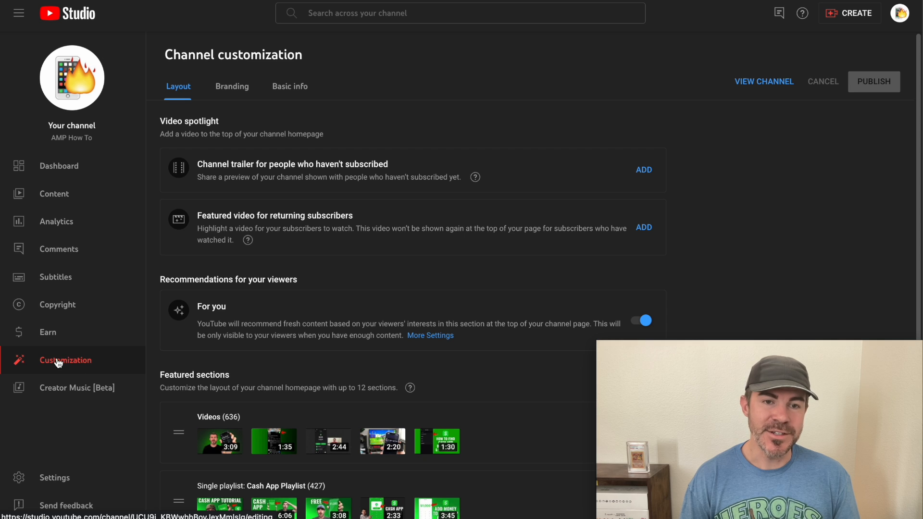
click(290, 87)
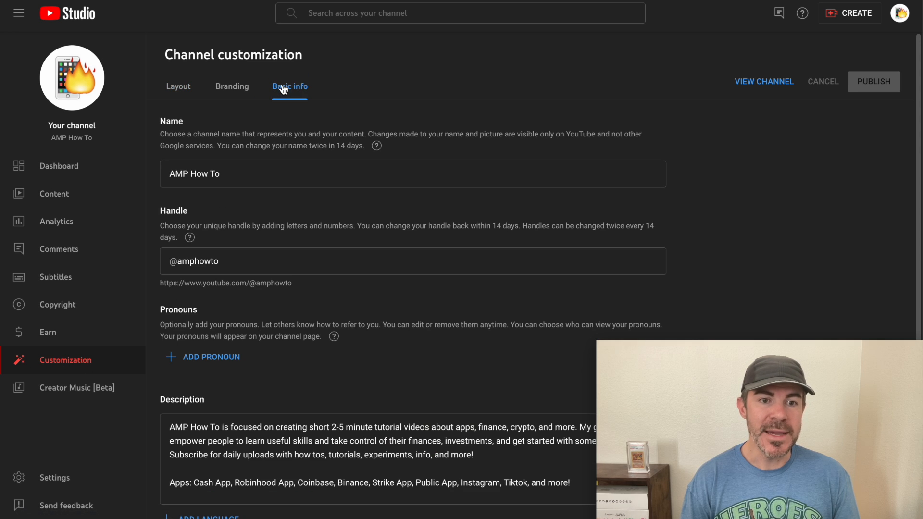
scroll(down, 3)
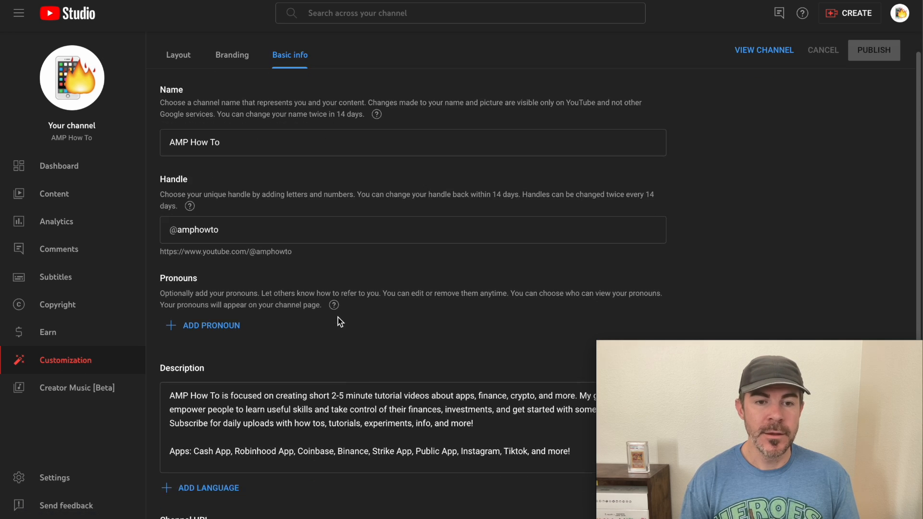
scroll(down, 3)
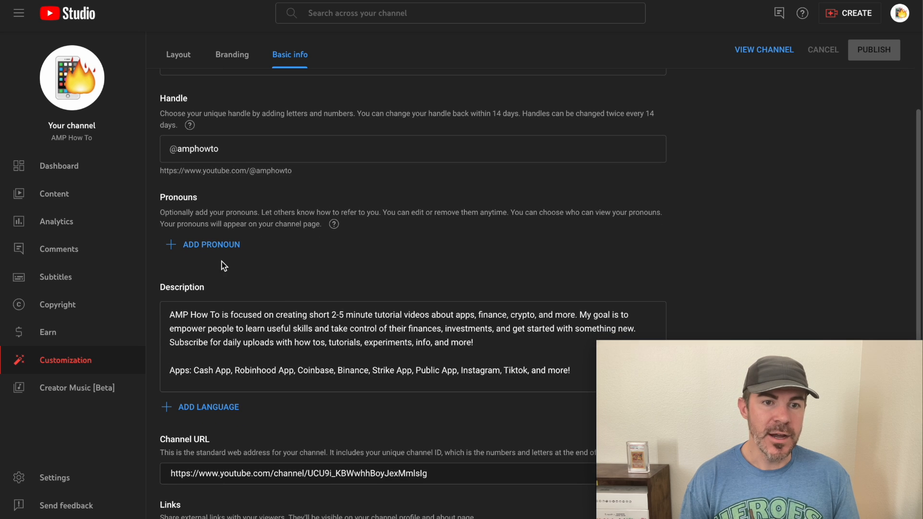
Step: Add an empty pronoun field kept 'Visible to only my subscribers' and focus its search box
click(212, 245)
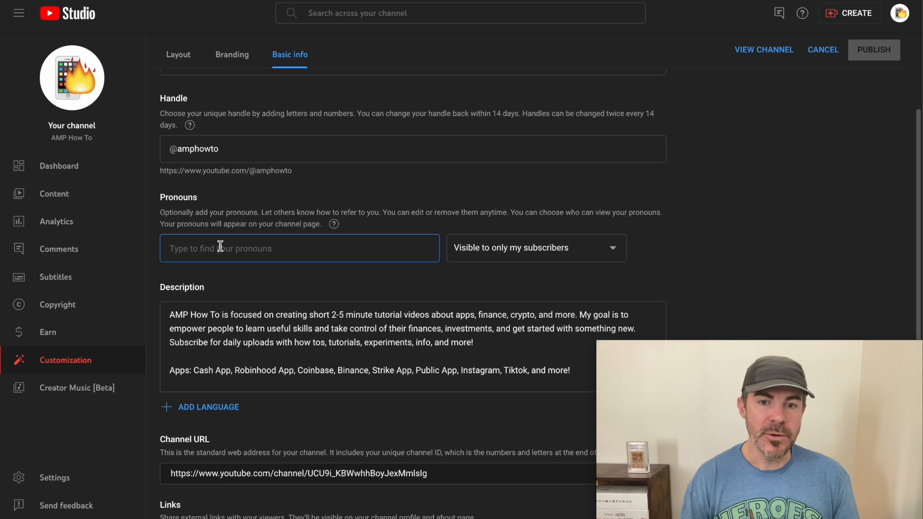
mouse_move(531, 259)
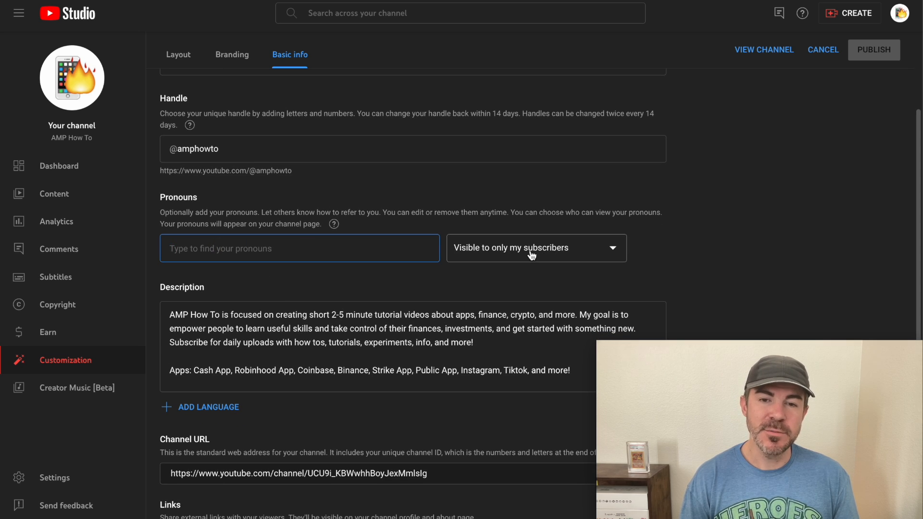
click(536, 248)
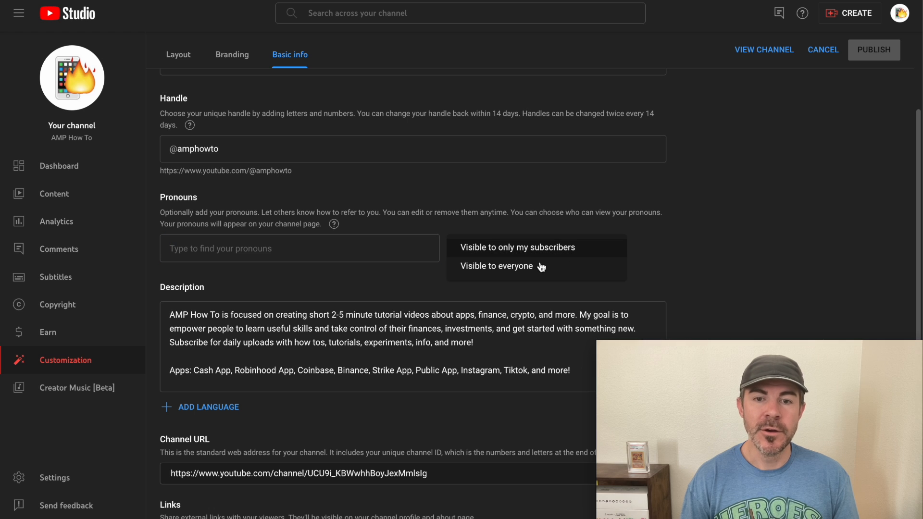
click(517, 247)
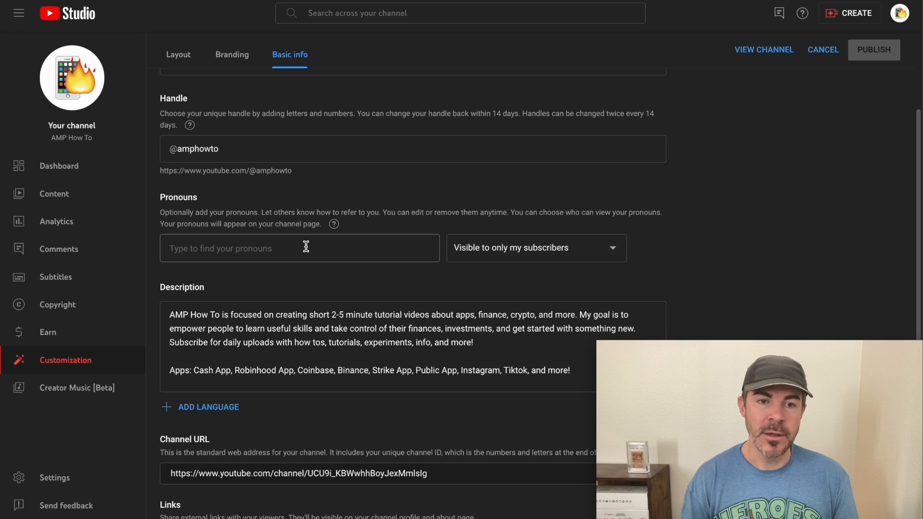
click(306, 248)
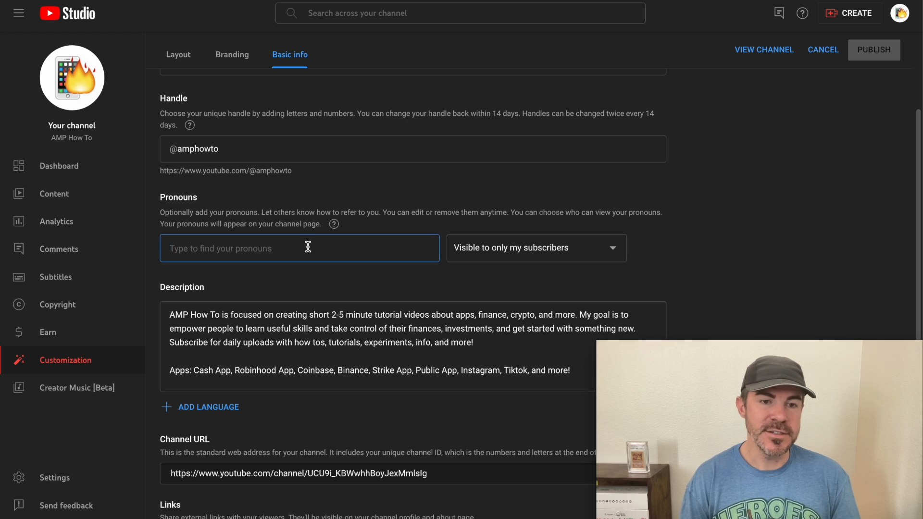
text(a)
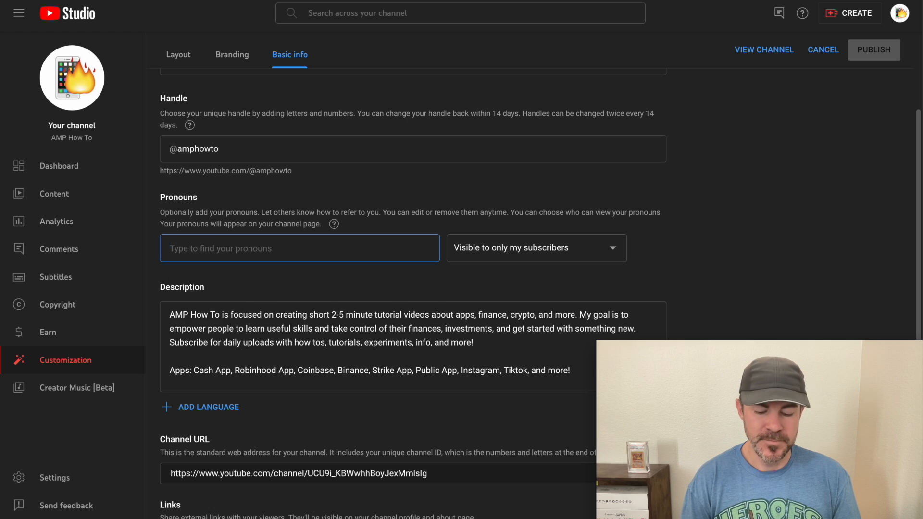
click(299, 248)
text(they)
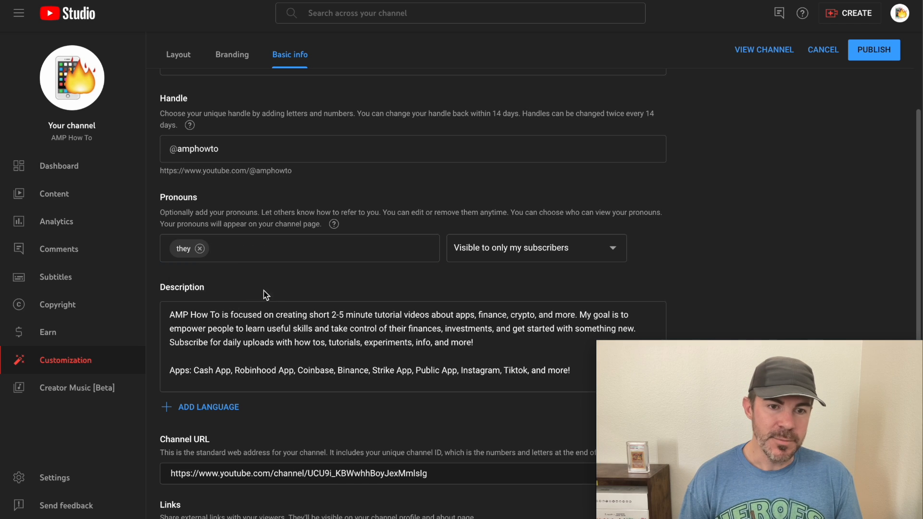
text(h)
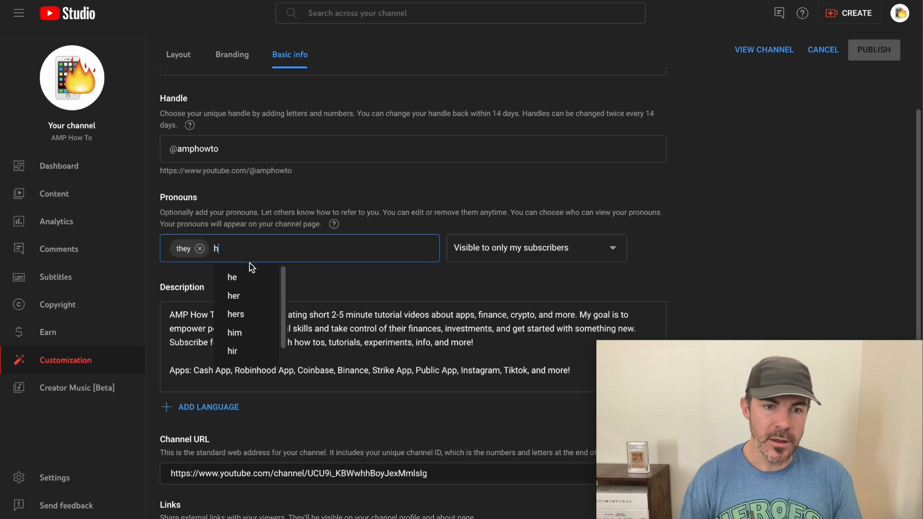
click(232, 277)
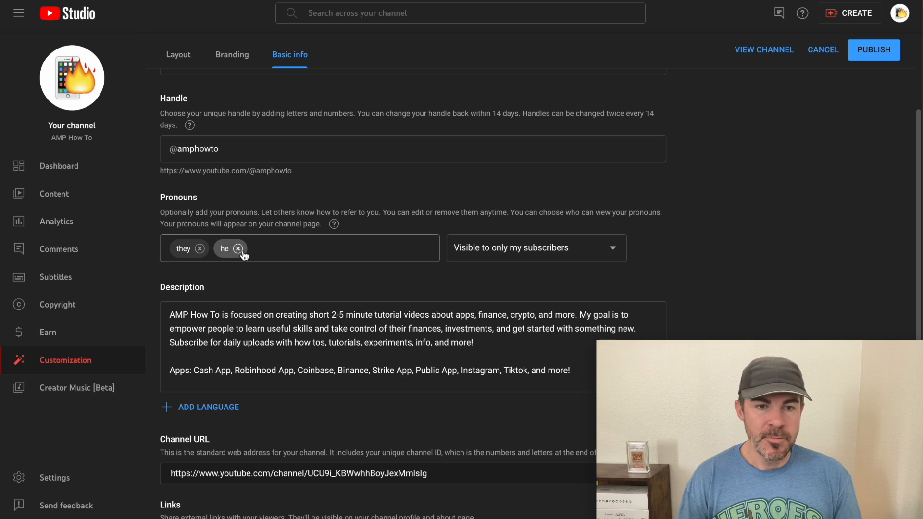
click(240, 249)
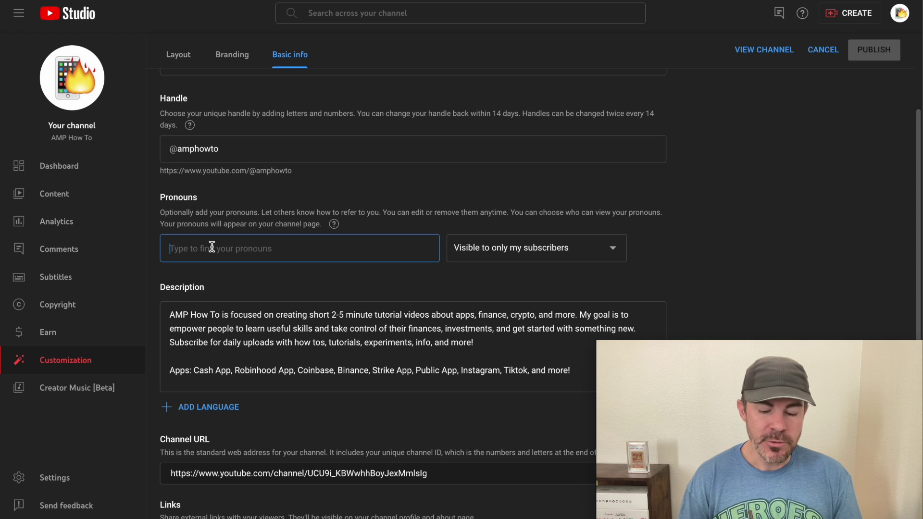
text(truck)
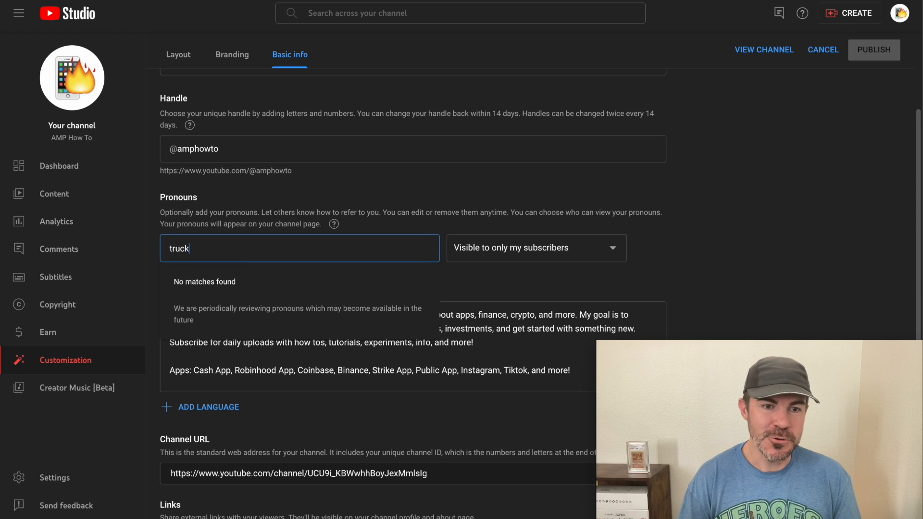
key(ctrl+a)
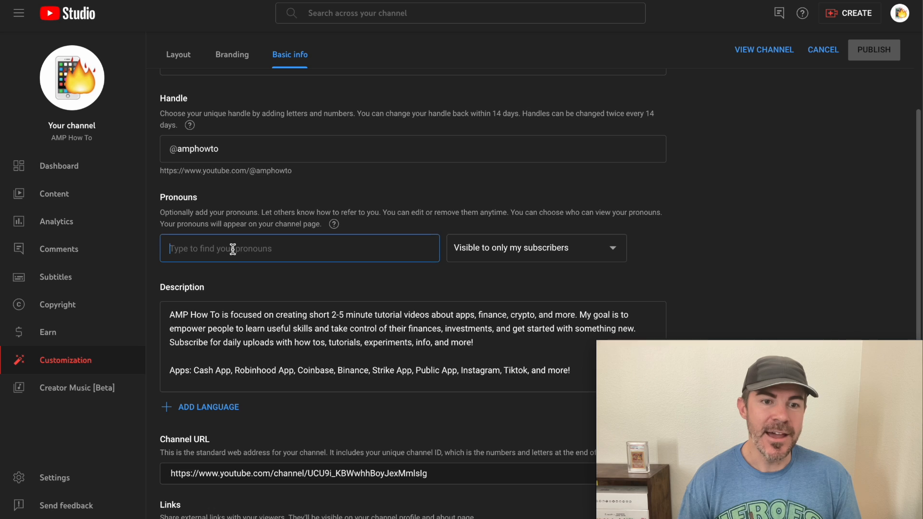
Step: Search 'he' in the pronoun box, then return to the AMP How To channel page
text(he)
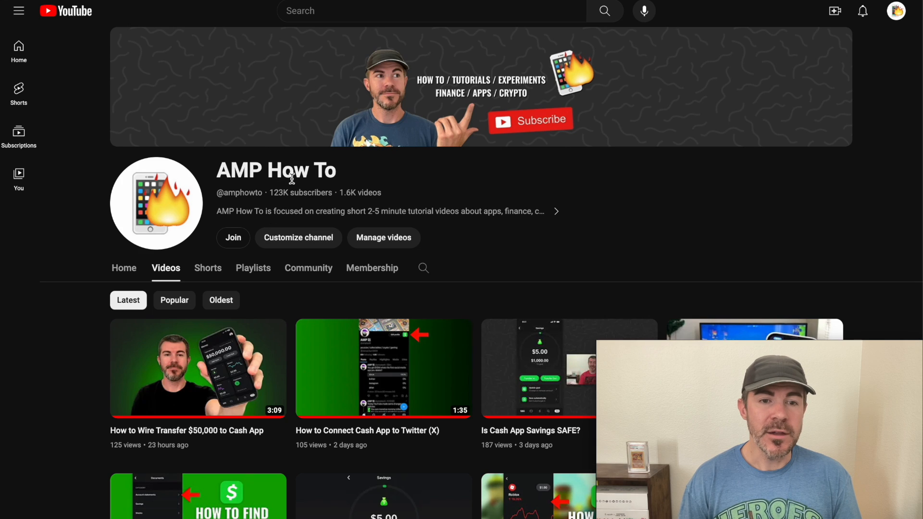
mouse_move(263, 192)
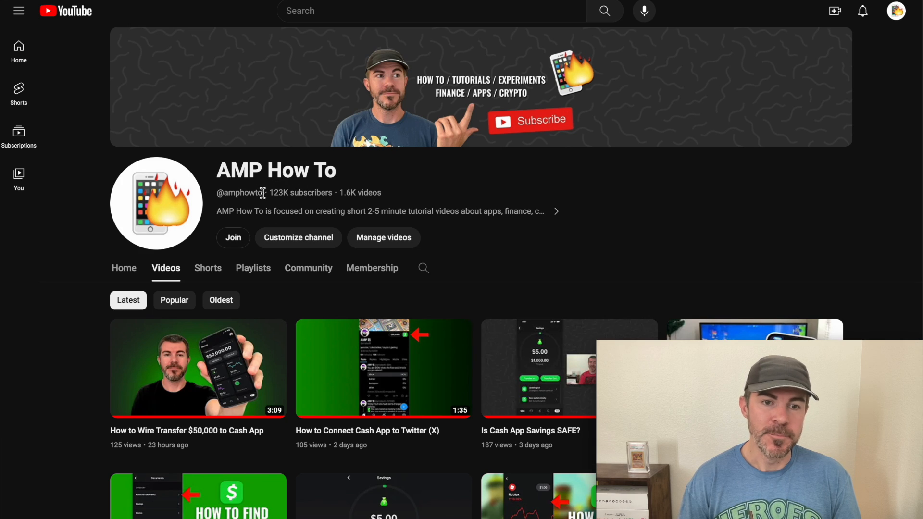
click(298, 239)
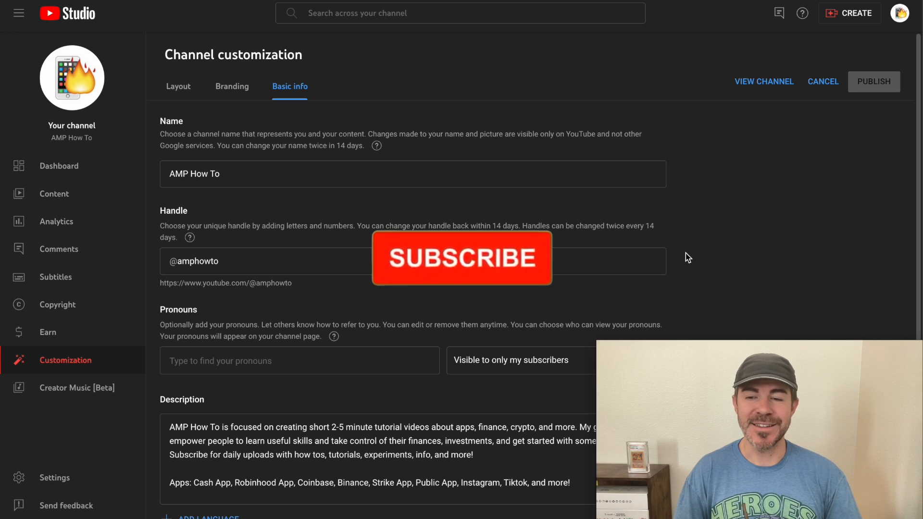
Step: Reopen the Basic info settings showing the Pronouns field still empty
click(461, 258)
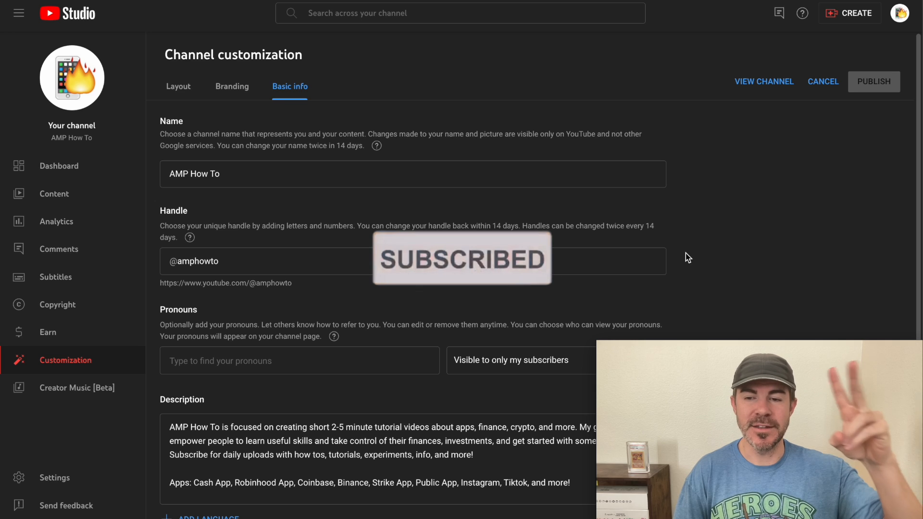